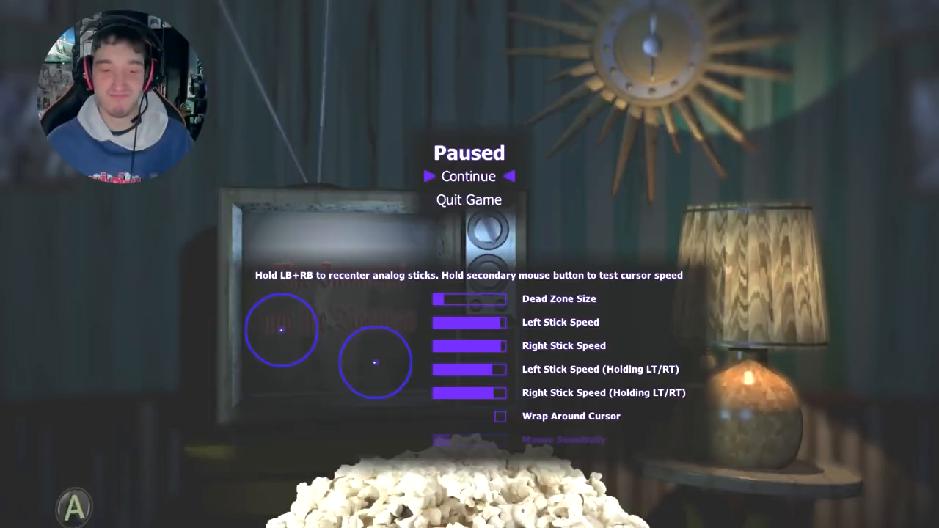
pyautogui.click(468, 176)
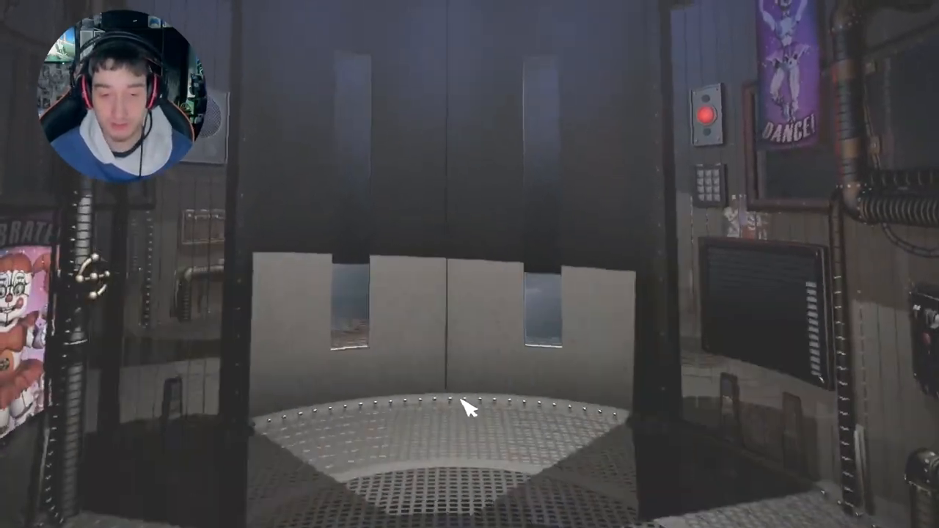
pyautogui.moveTo(469, 506)
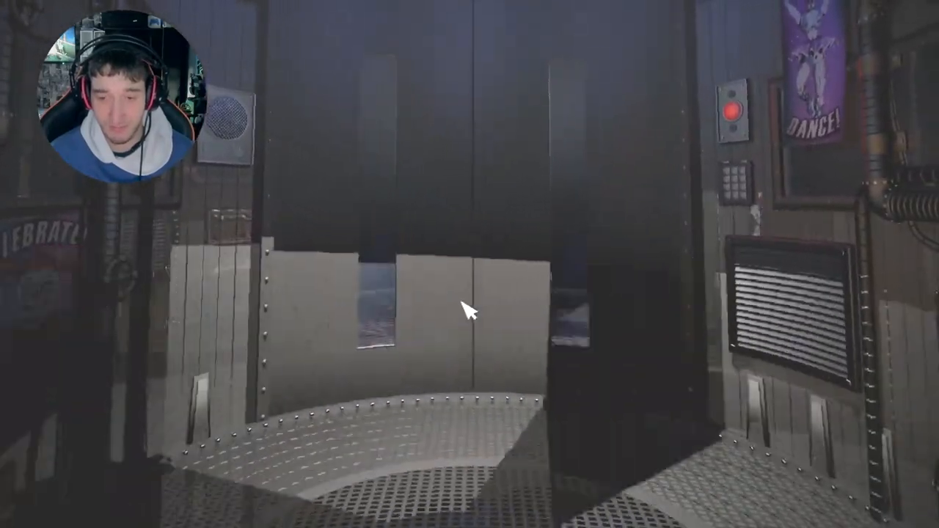
pyautogui.moveTo(470, 308)
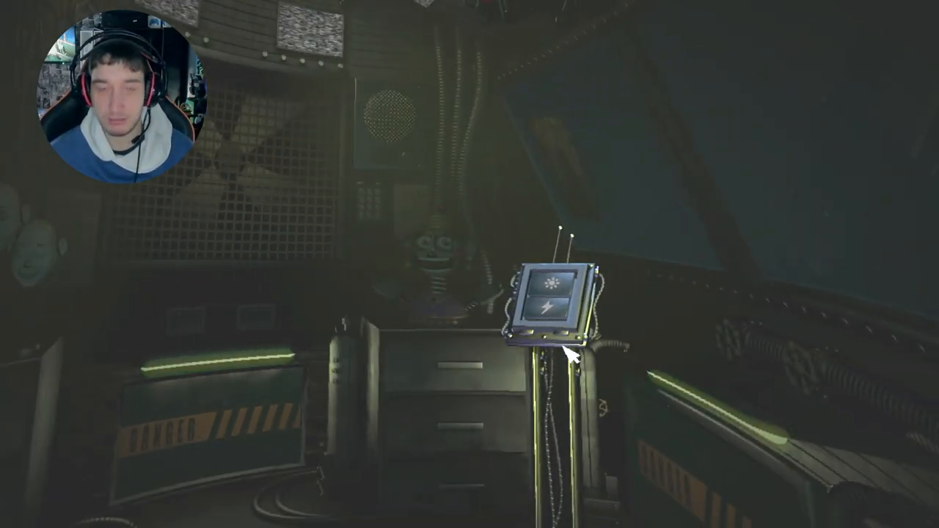
pyautogui.moveTo(708, 389)
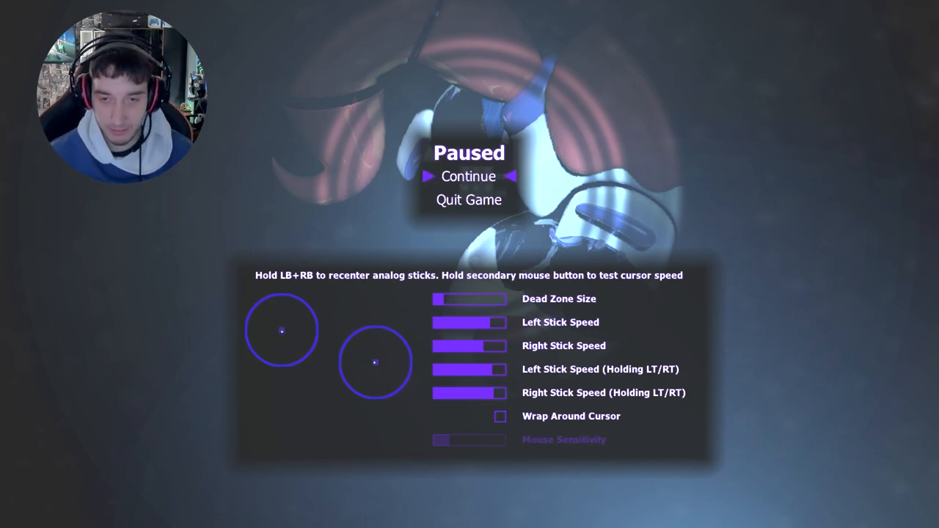
pyautogui.click(468, 176)
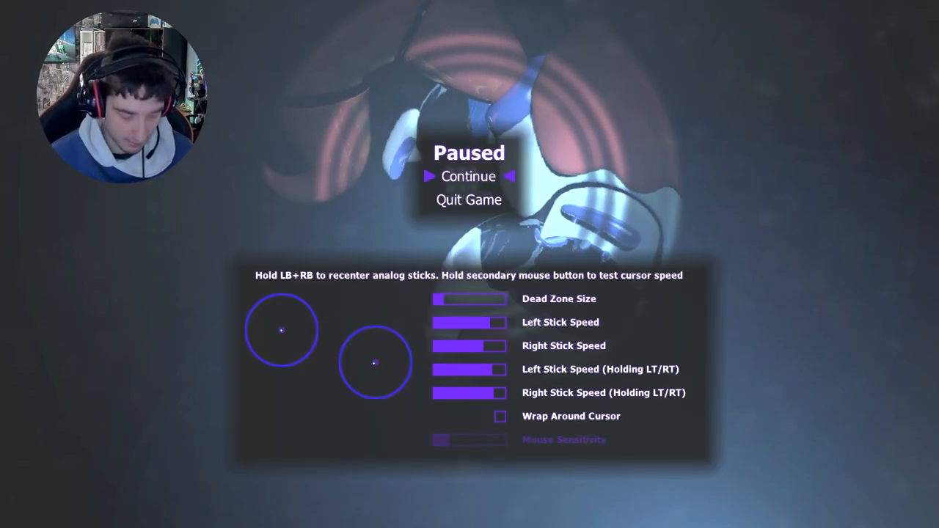
pyautogui.click(468, 176)
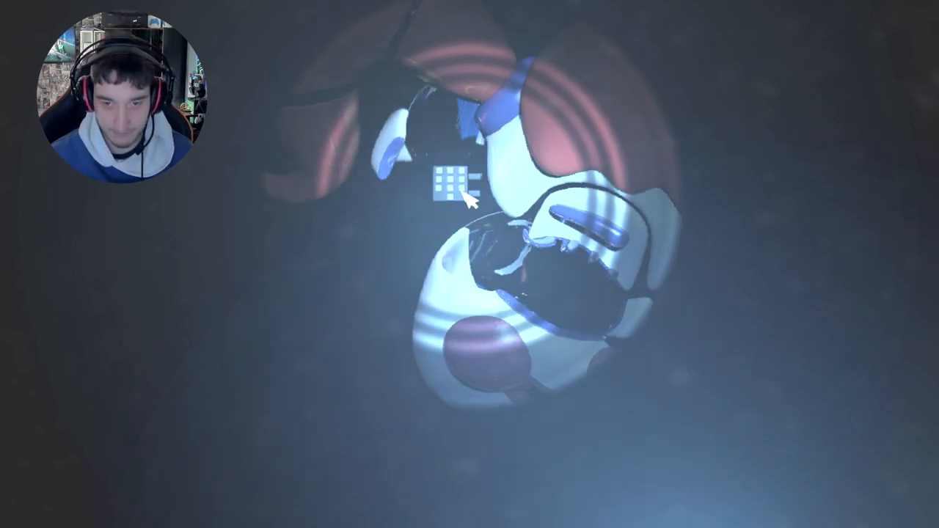
pyautogui.press('Escape')
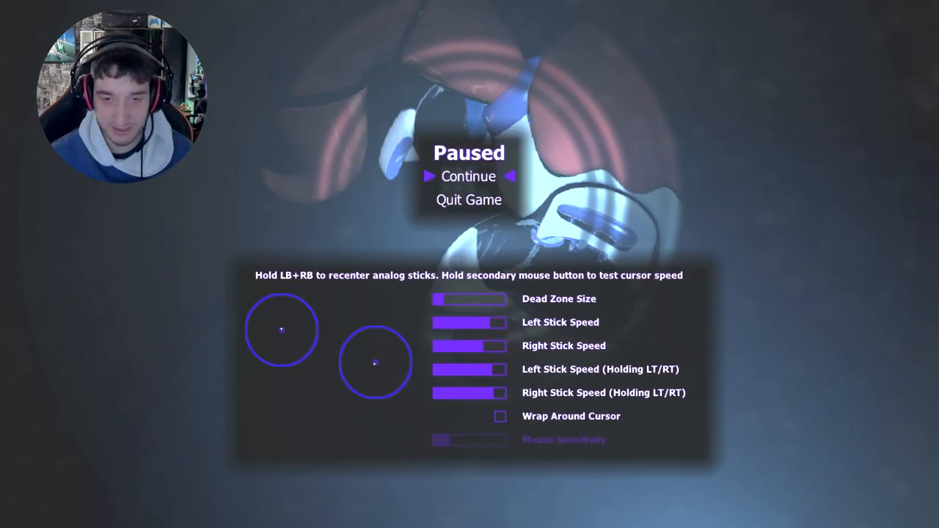
pyautogui.click(468, 176)
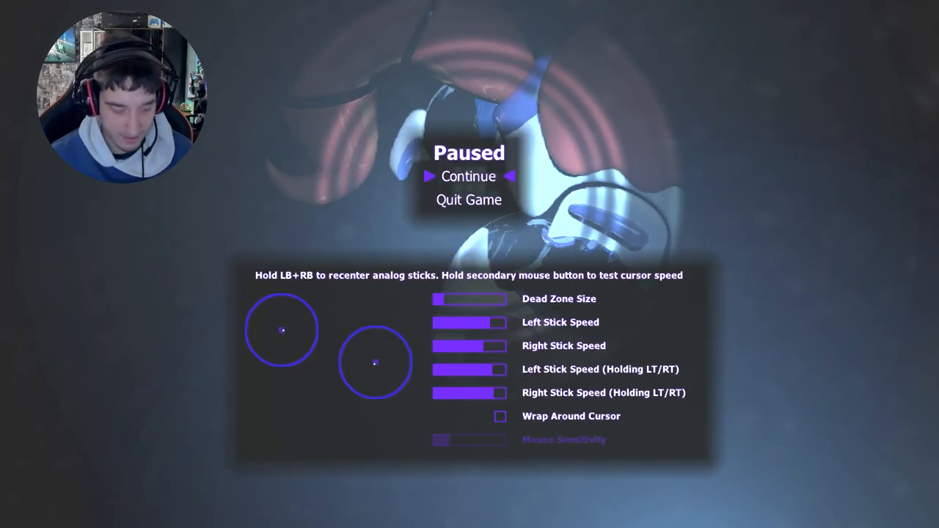
pyautogui.click(468, 176)
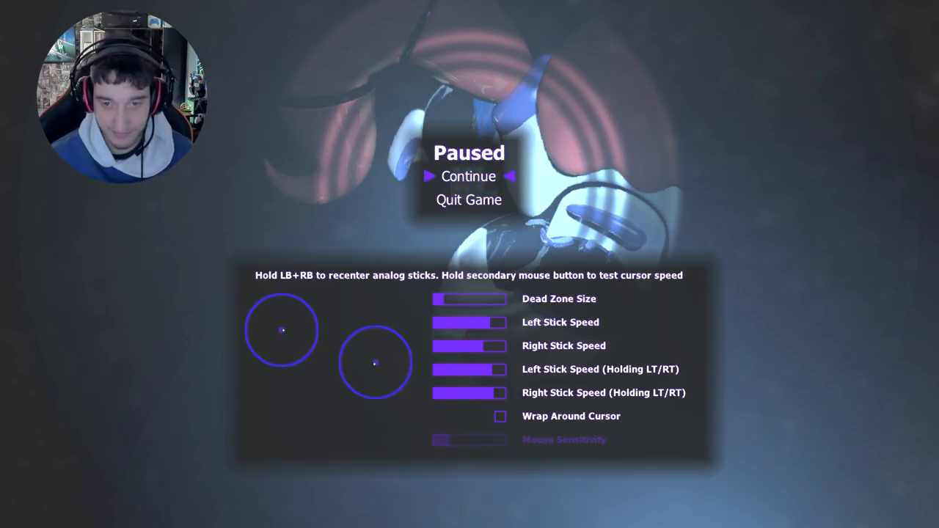
pyautogui.click(468, 176)
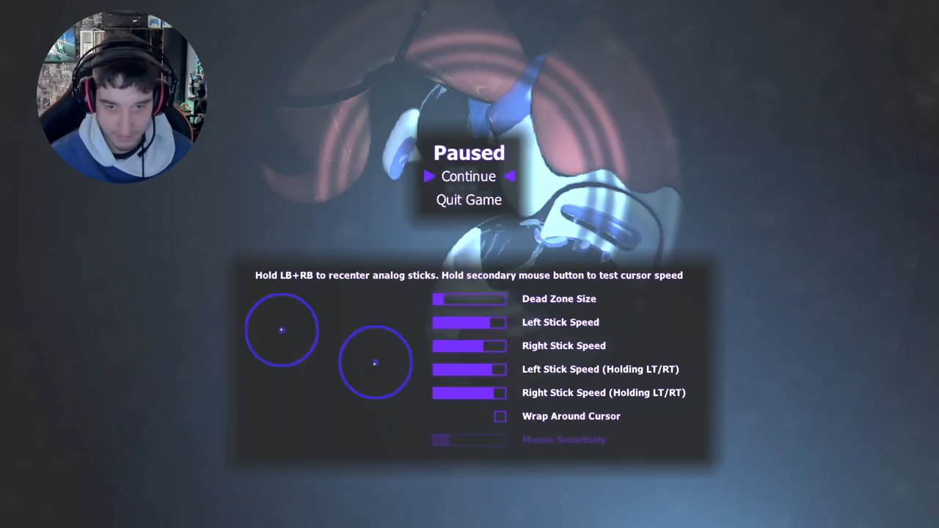
pyautogui.click(468, 176)
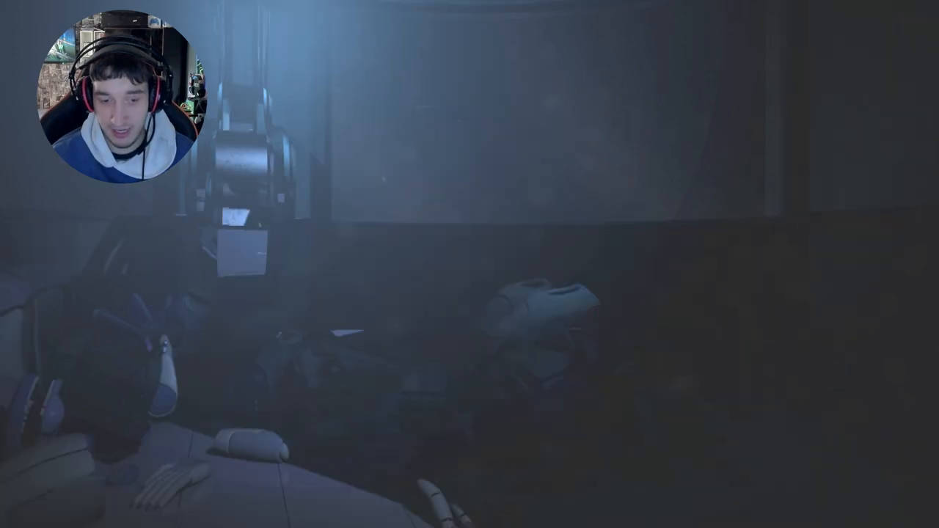
pyautogui.moveTo(469, 264)
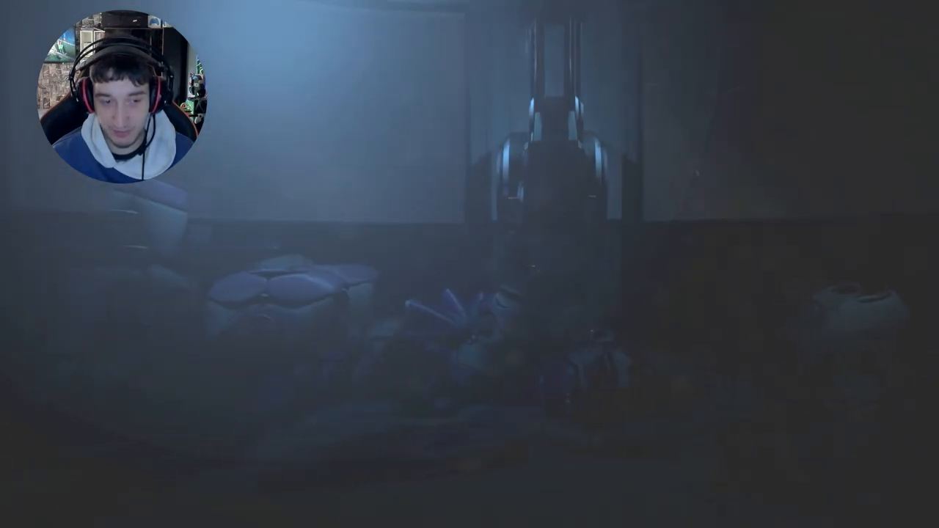